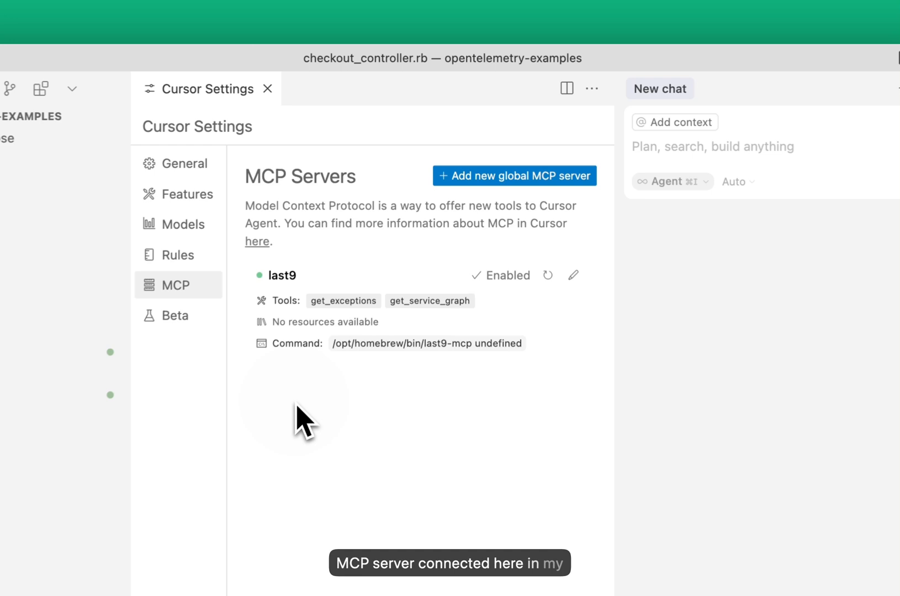
Close the Cursor Settings so only the empty agent chat remains
click(266, 90)
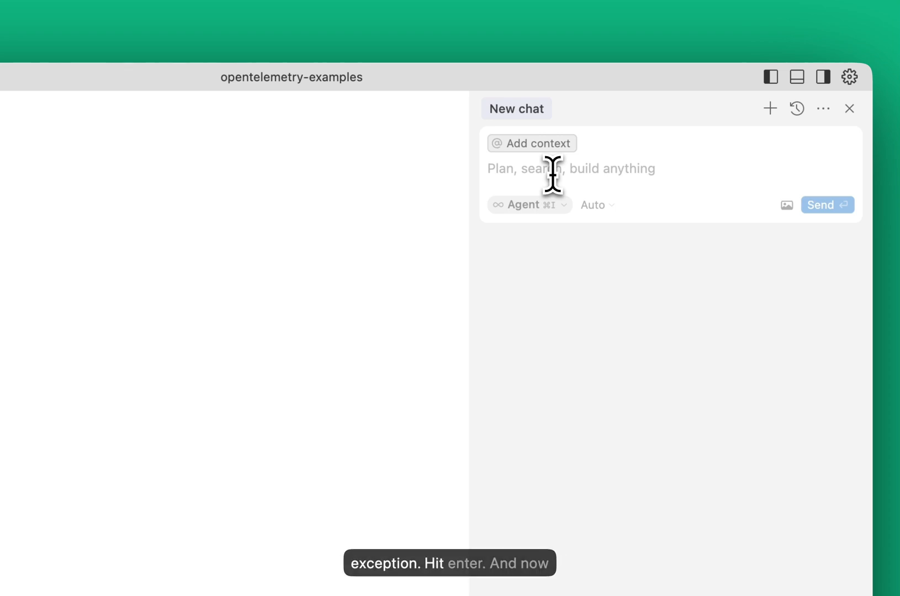
mouse_move(565, 192)
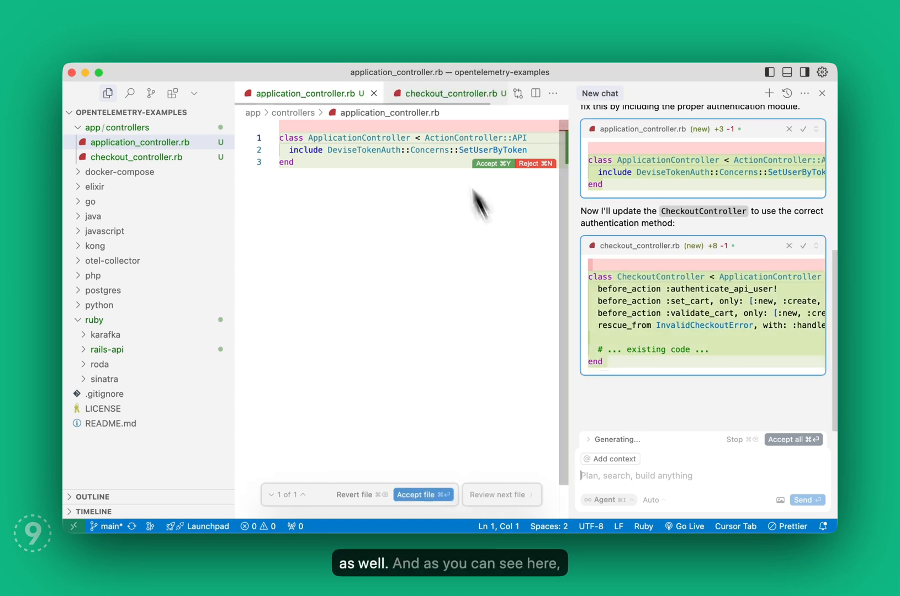
Switch to the proposed checkout_controller.rb diff adding authenticate_api_user!
click(439, 93)
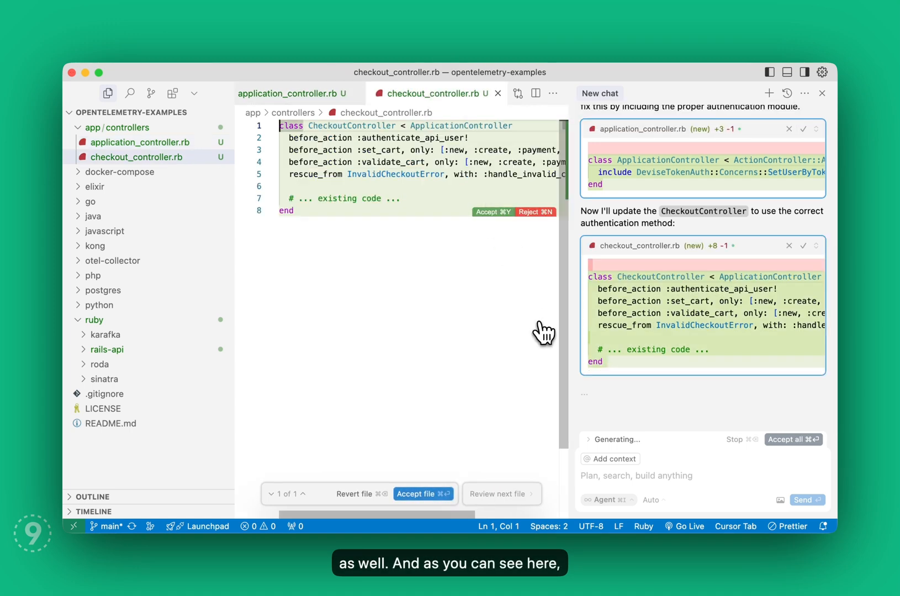